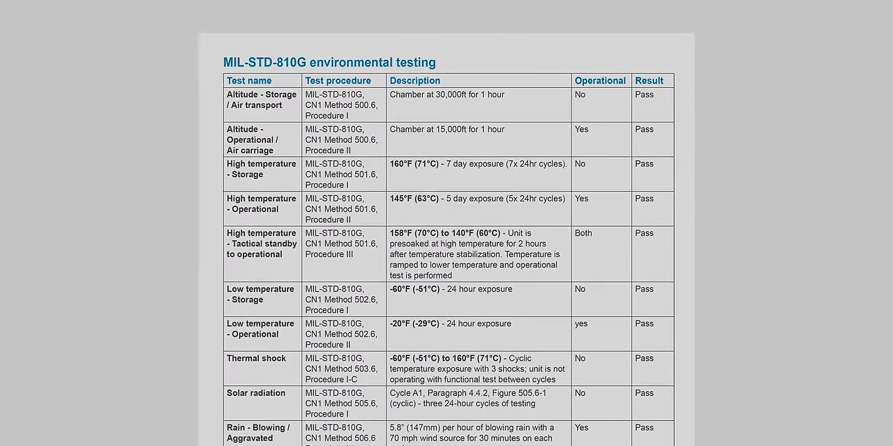
{"action": "scroll", "scroll_direction": "down", "scroll_amount": 3}
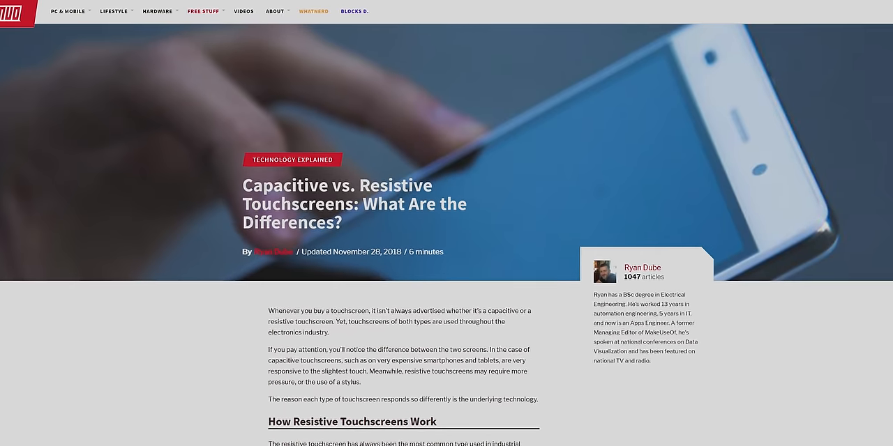
{"action": "scroll", "scroll_direction": "down", "scroll_amount": 3}
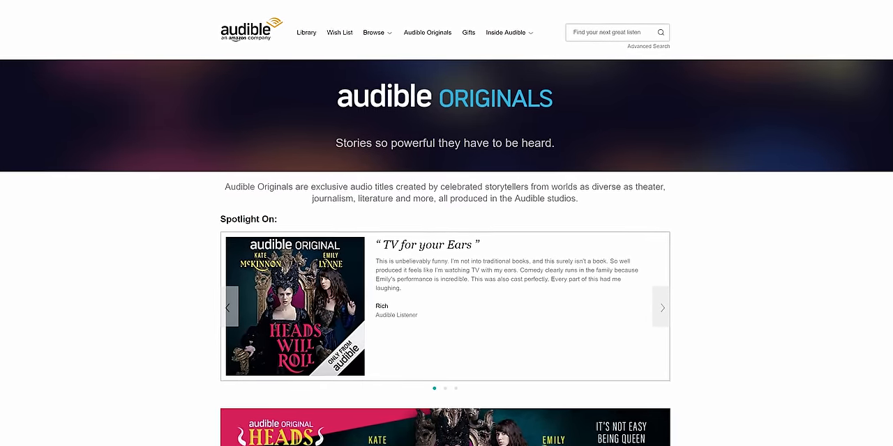
{"action": "scroll", "scroll_direction": "down", "scroll_amount": 3}
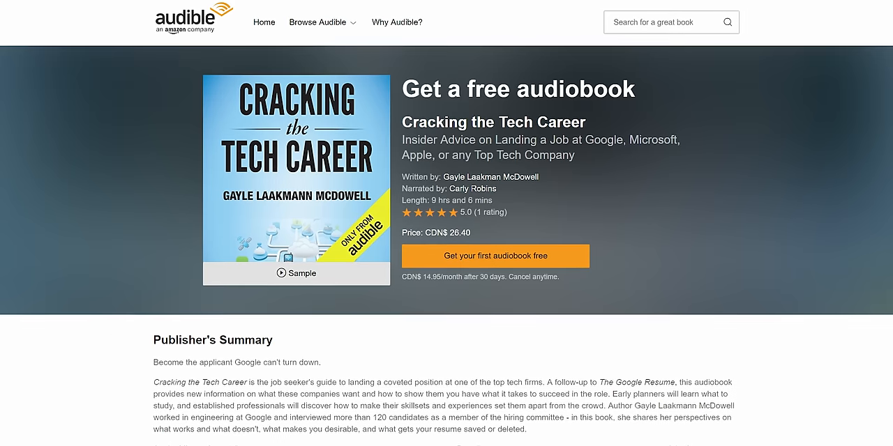
{"action": "scroll", "scroll_direction": "down", "scroll_amount": 3}
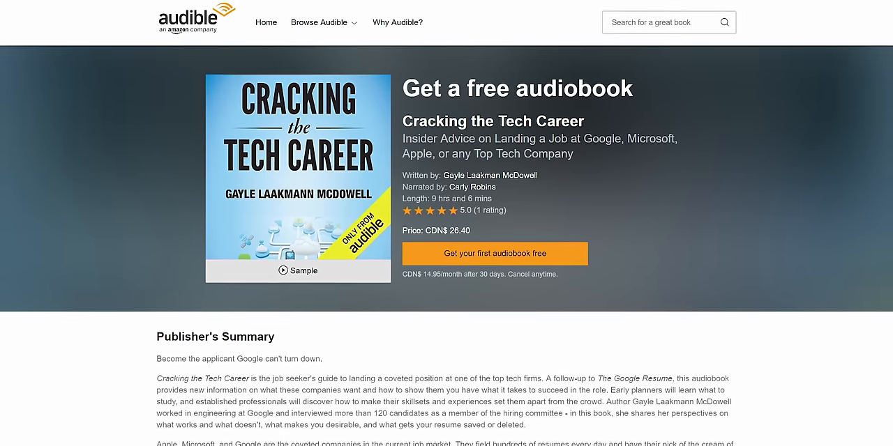